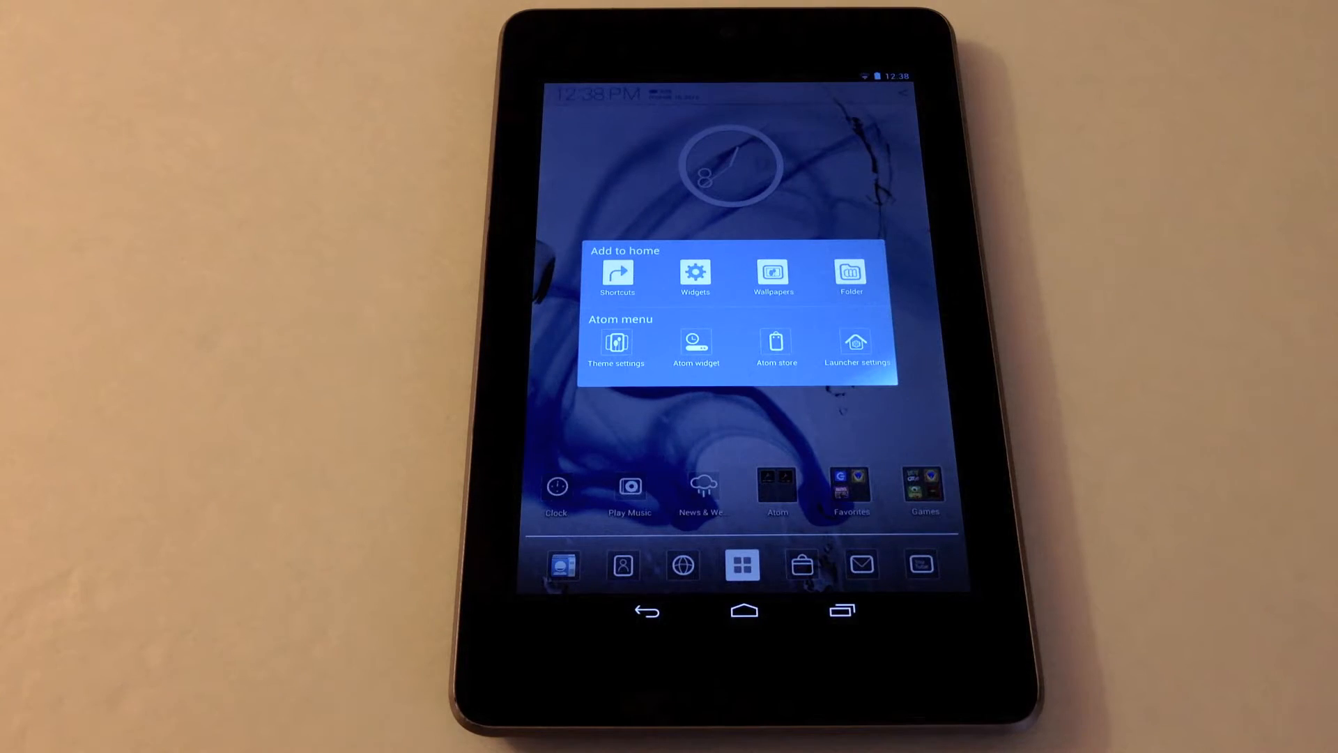
From the home screen's Add to home menu, bring up the Select shortcut list
{"action": "left_click", "coordinate": [617, 275]}
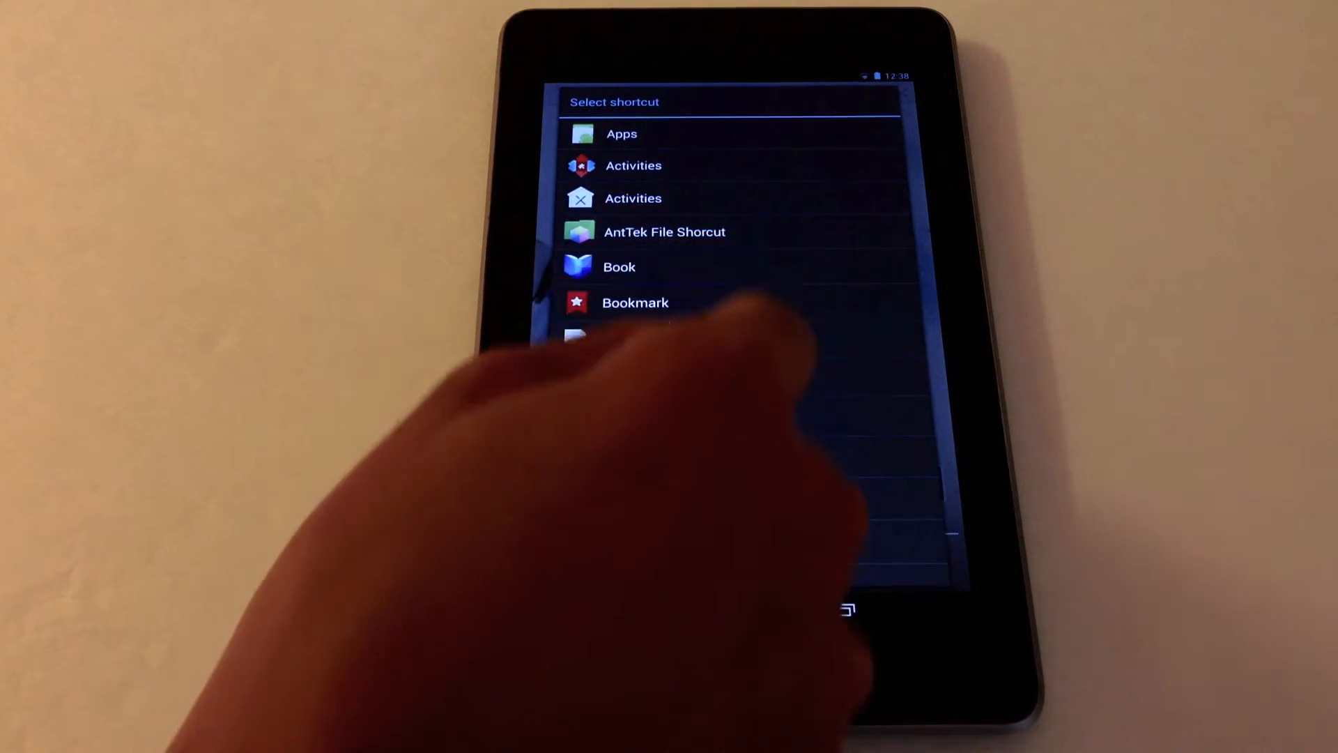
{"action": "left_click", "coordinate": [635, 302]}
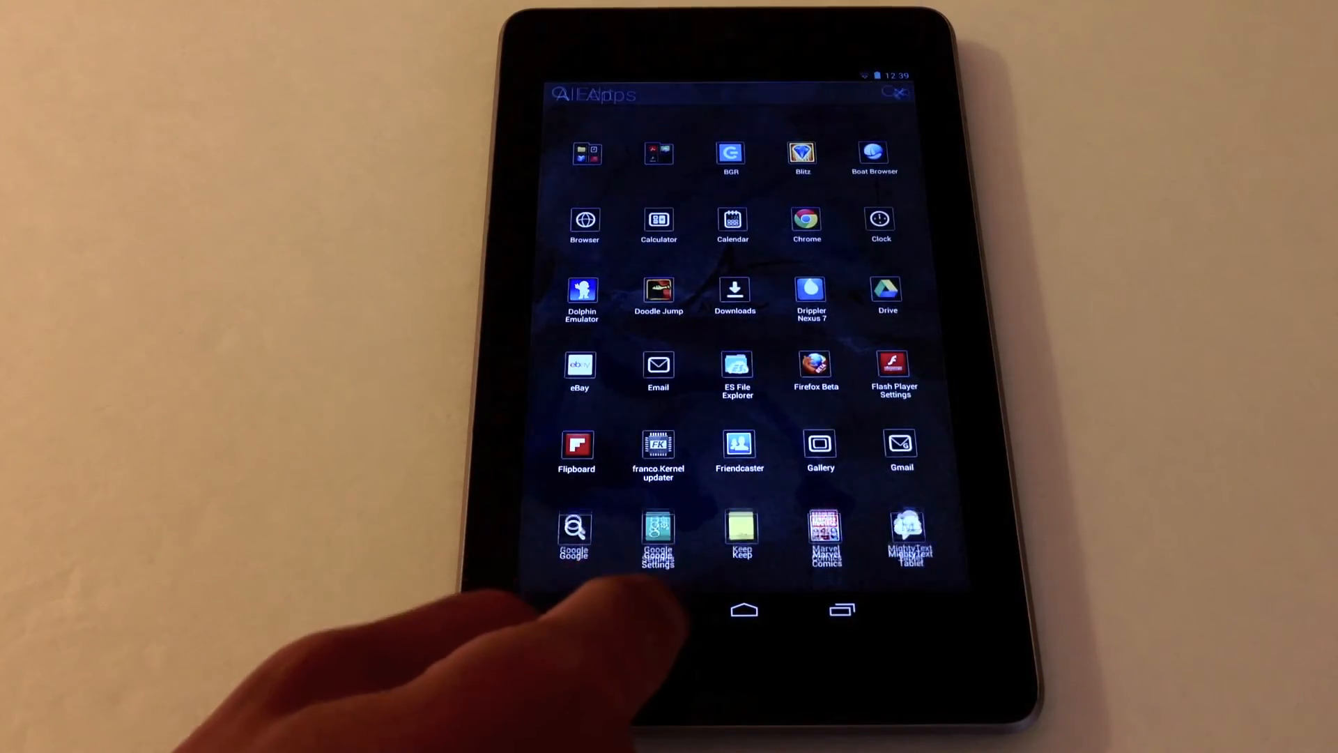
Close the alphabetically sorted app drawer and return to the home screen with the Atom widget
{"action": "left_click", "coordinate": [742, 609]}
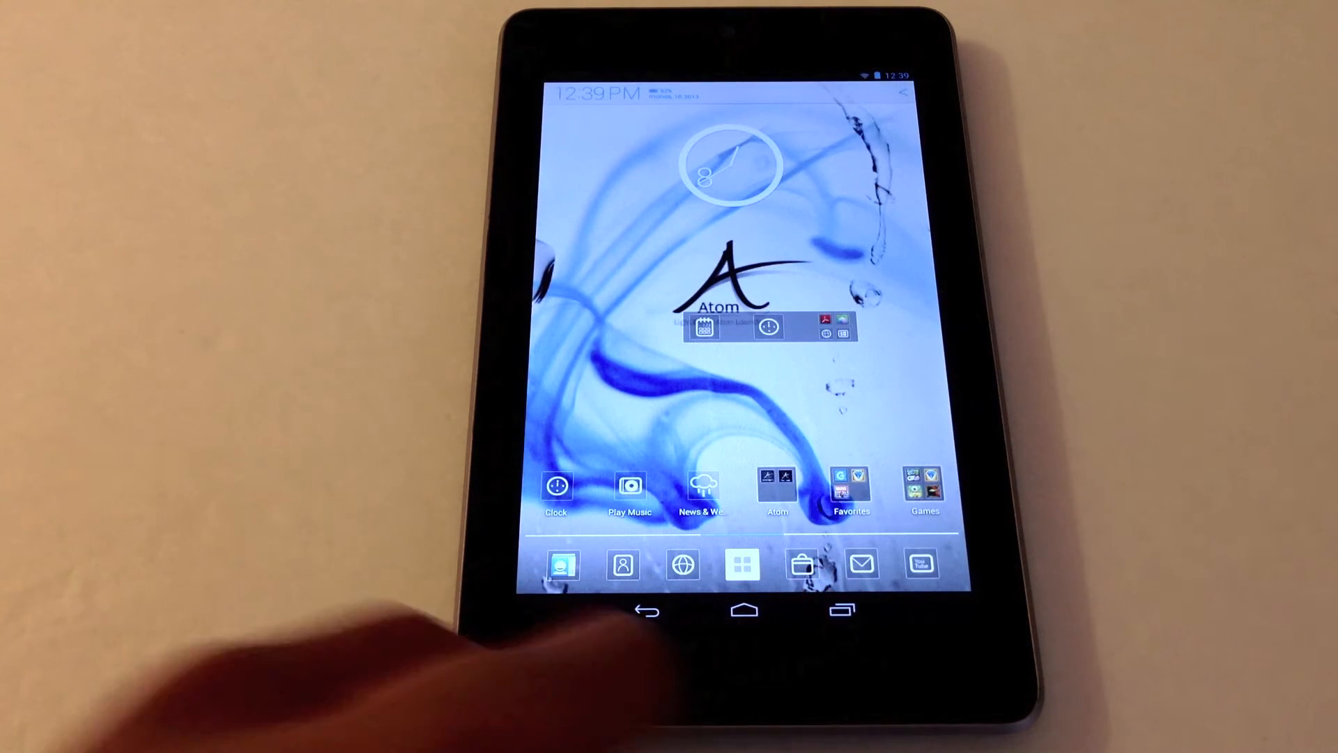